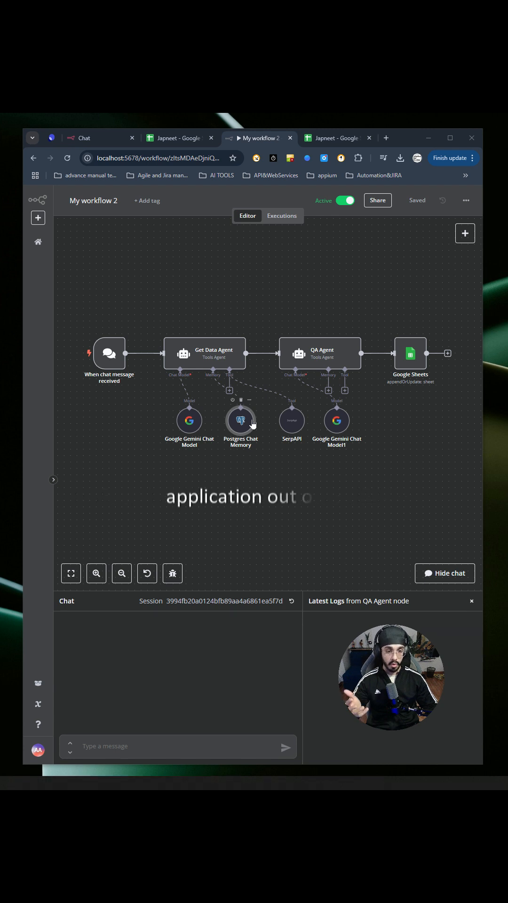
mouse_move(286, 416)
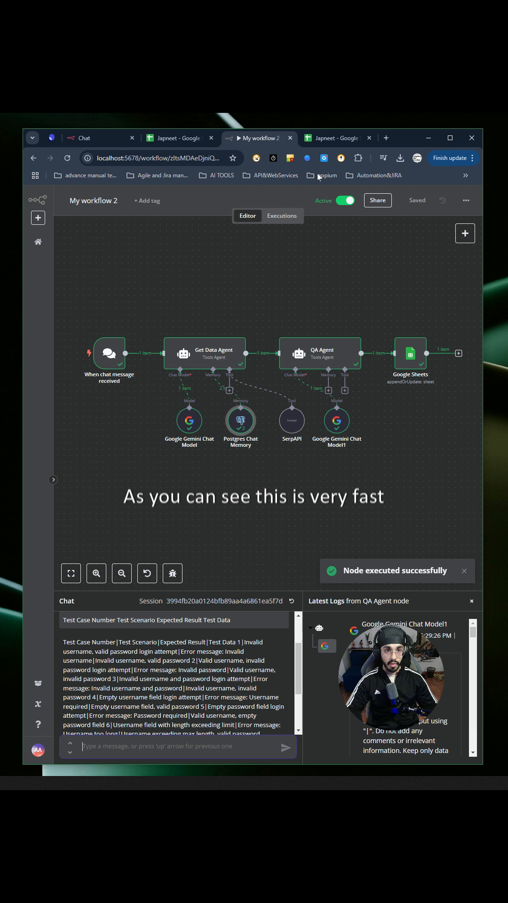
- Check the ten login test cases in Sheet2, then return to the workflow
click(333, 137)
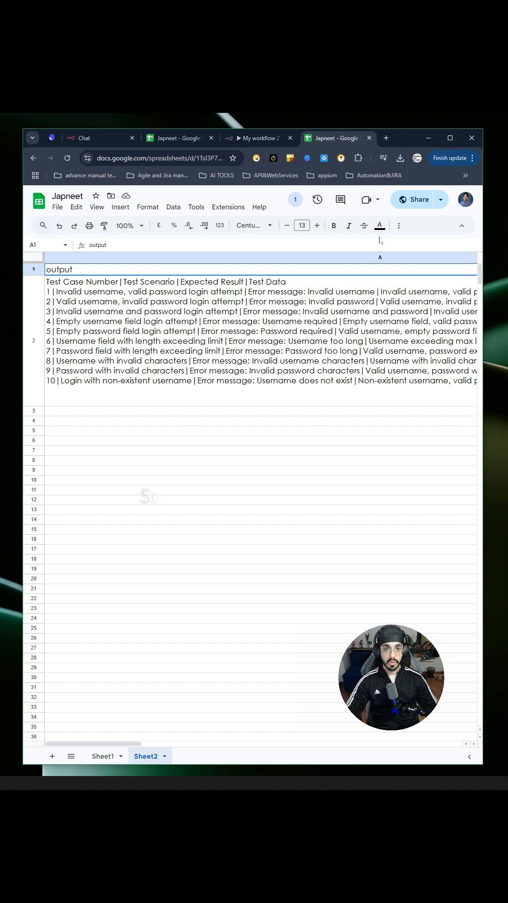
click(259, 137)
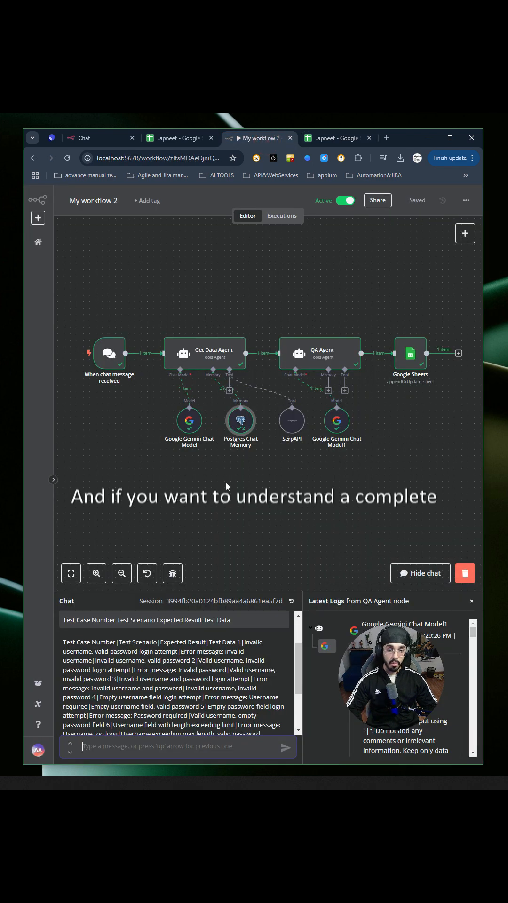